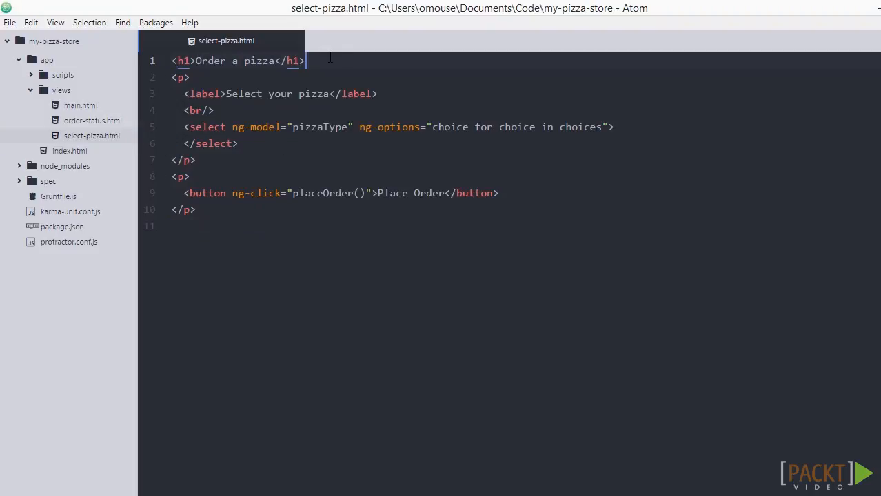
Step: Add an <accordion> element with a 'Special Deal!' h2 heading and its 'Buy any pizza…' description div
text(<a)
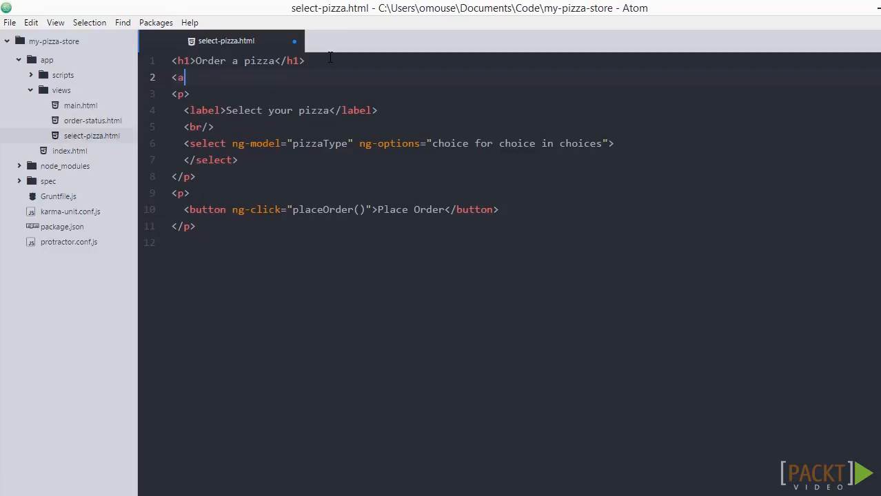
text(ccordion>)
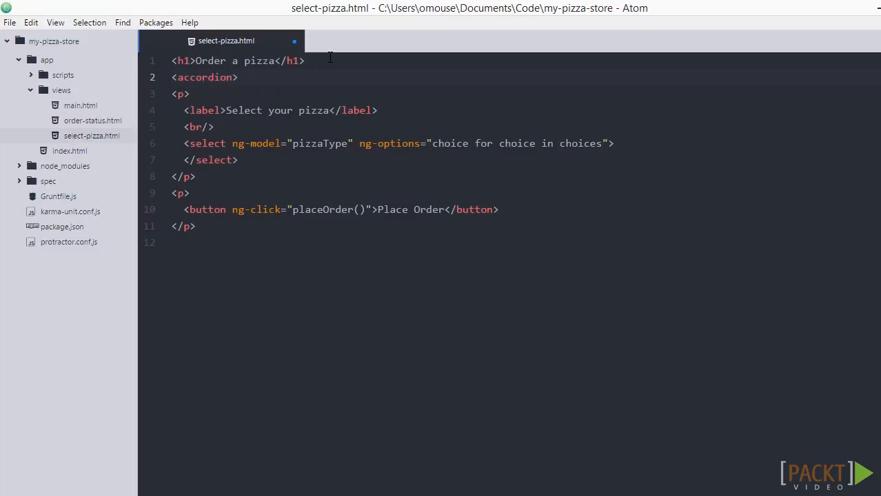
text(</accordion>)
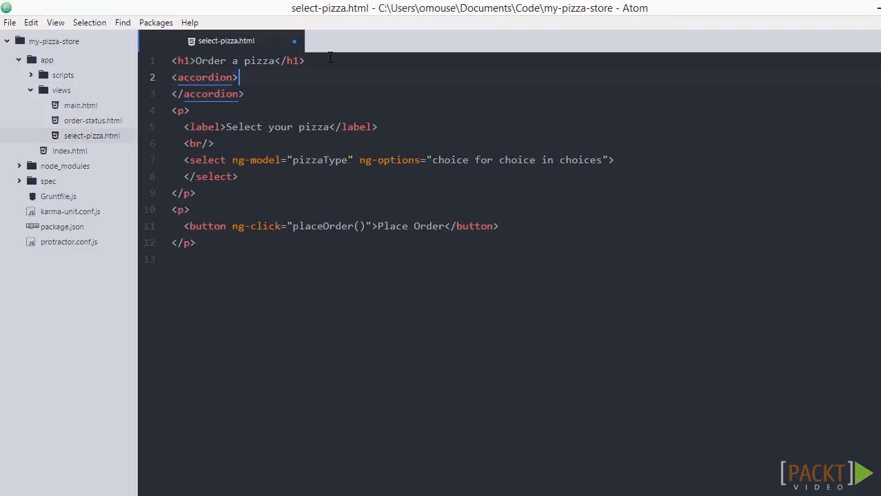
text(<h2)
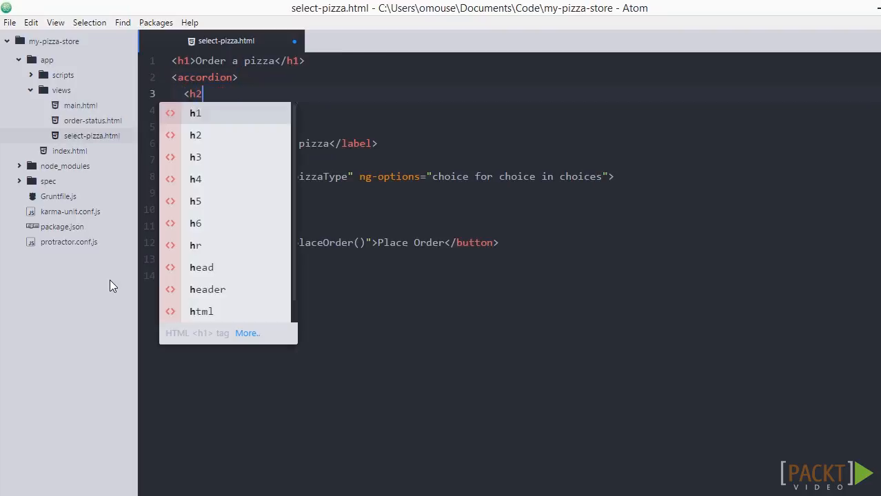
text(Special)
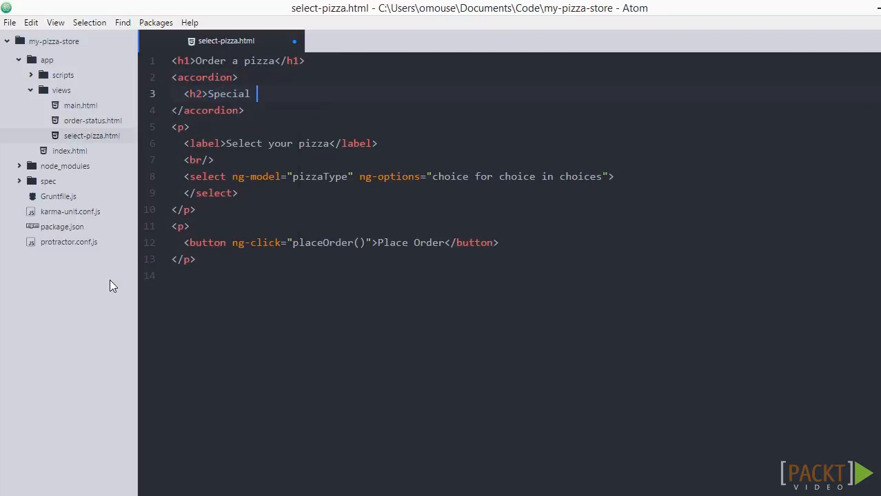
text(Deal!</h2>)
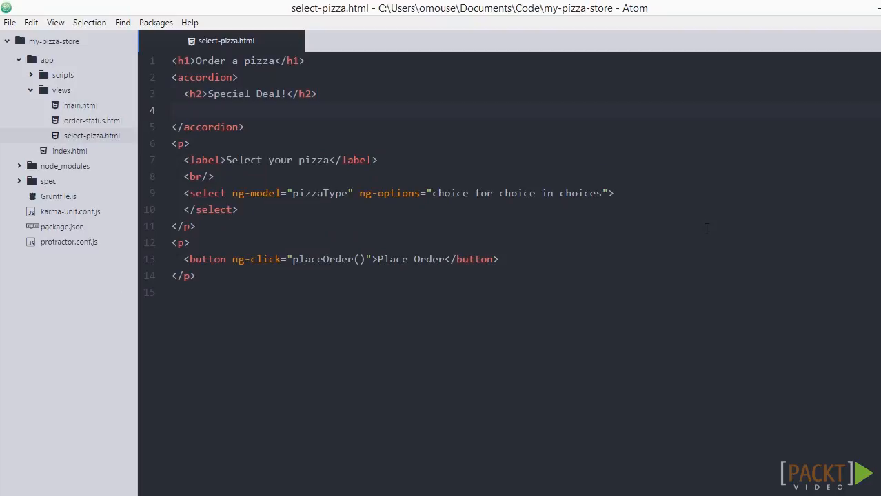
text(<div>Buy)
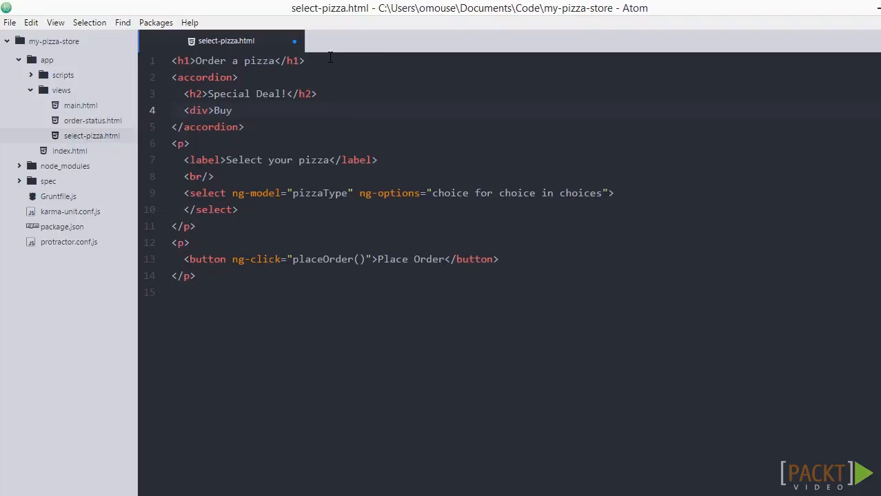
text(any pizza and get a speci)
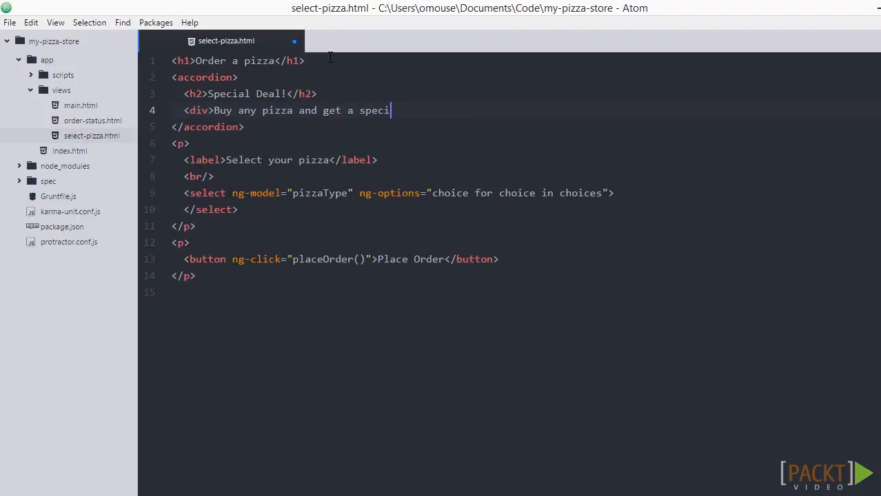
text(al deal</div>)
text(<h2>2)
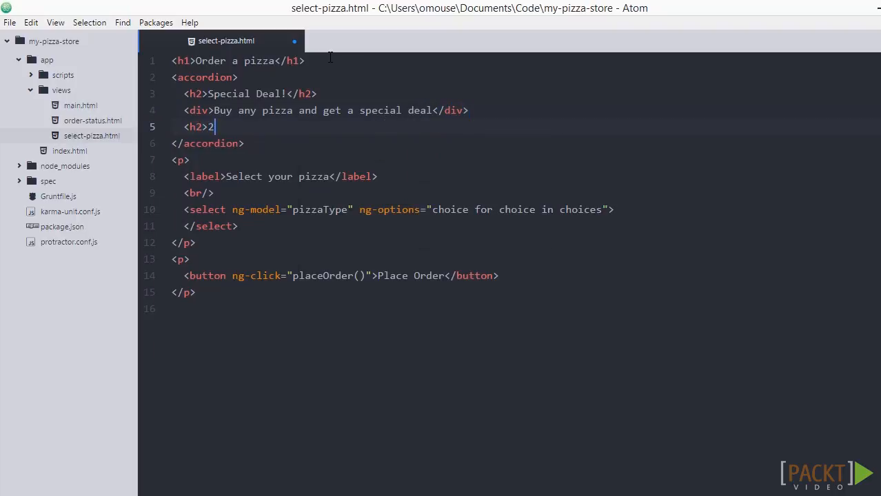
Step: Add a second h2 heading '25% off vegetarian pizza' with its vegetarian pizza description div
text(5% off vegetarian)
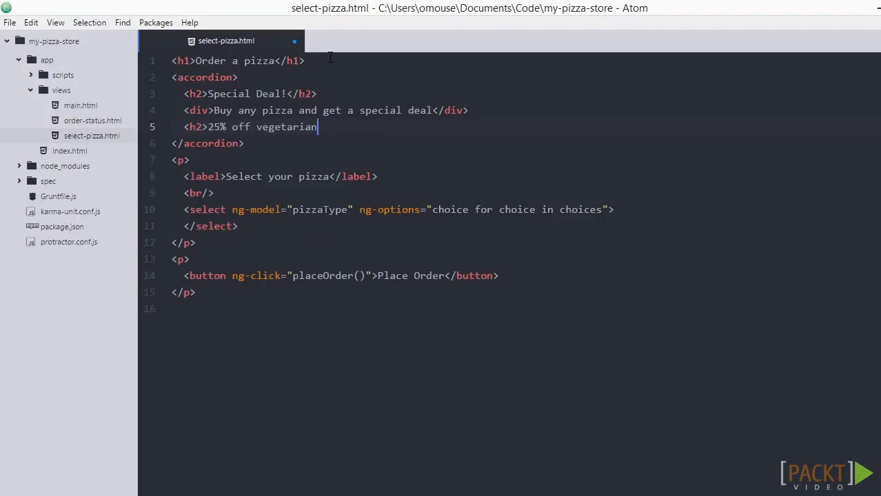
text(pizza</h2>)
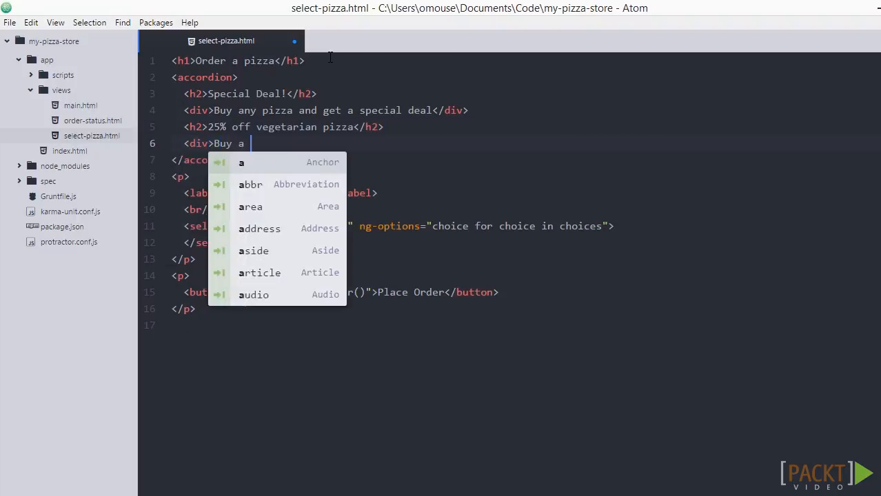
text(vegetarian piz)
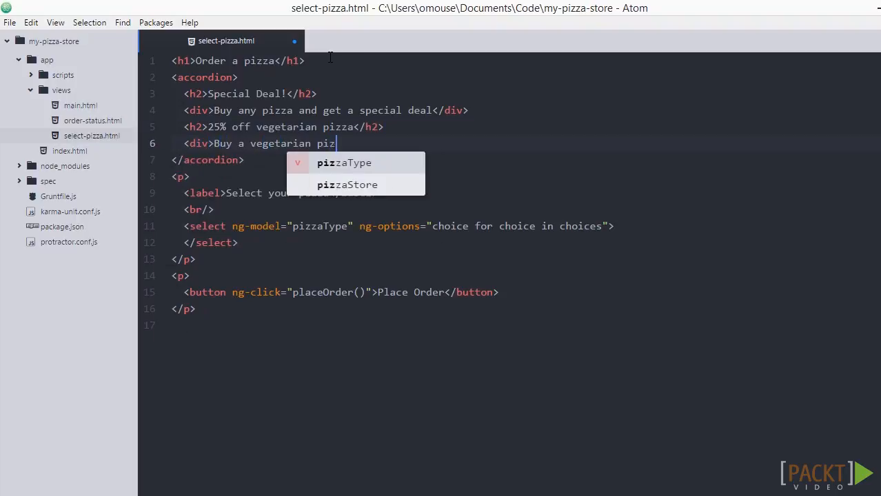
text(za</div)
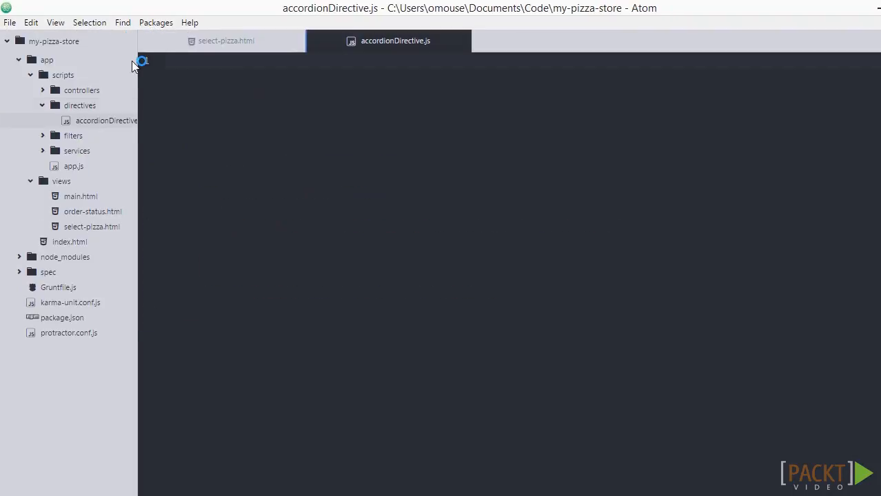
Step: Register an 'accordion' directive on the 'pizzaStore' Angular module
text(angular.module()
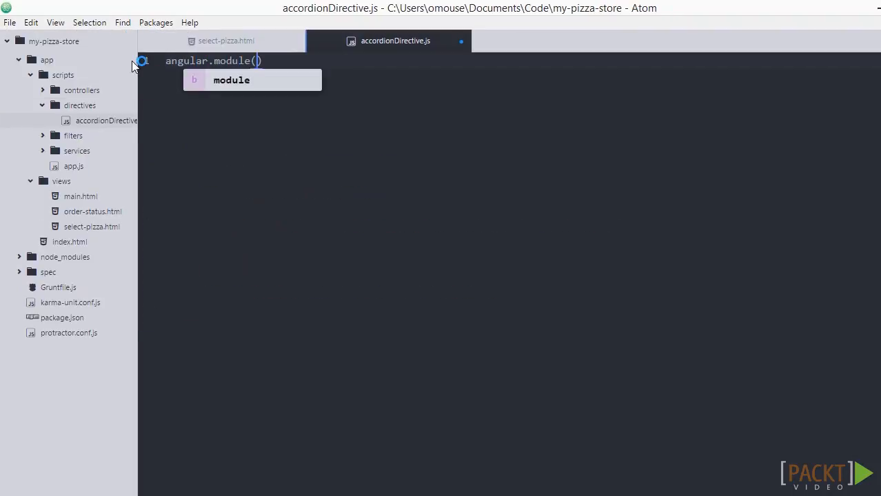
text('pizzaStore')
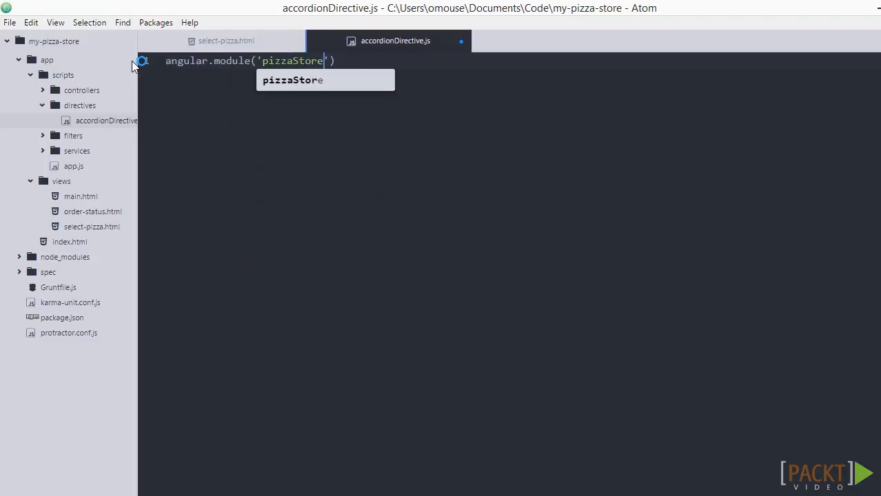
text().directive)
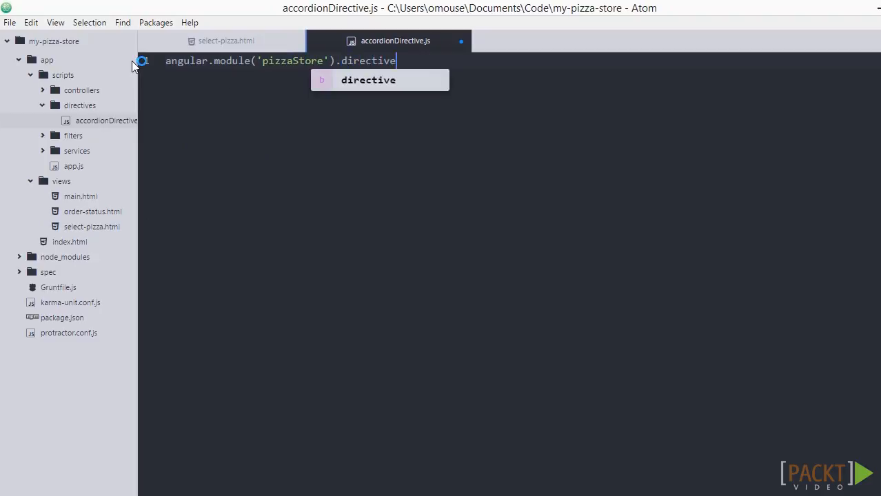
text(('accordion', function() {)
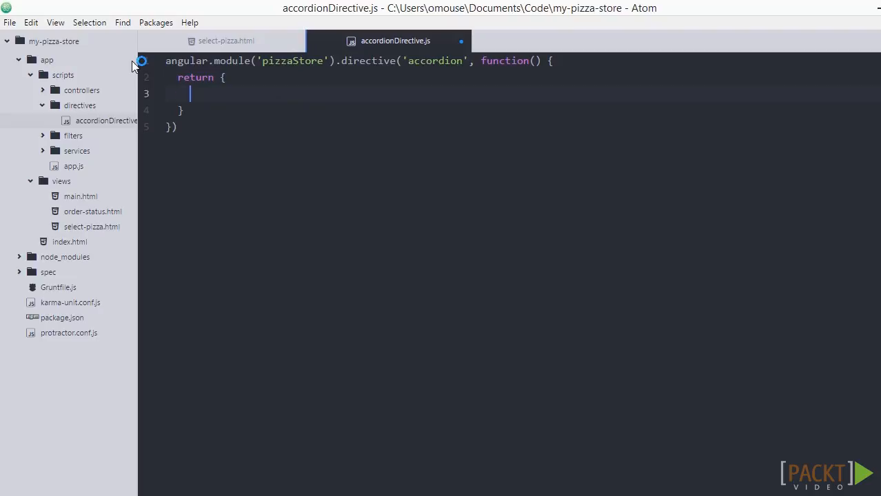
Step: Give the directive restrict 'E', transclude true and a '<div ng-transclude></div>' template
text(re)
click(523, 110)
text(;)
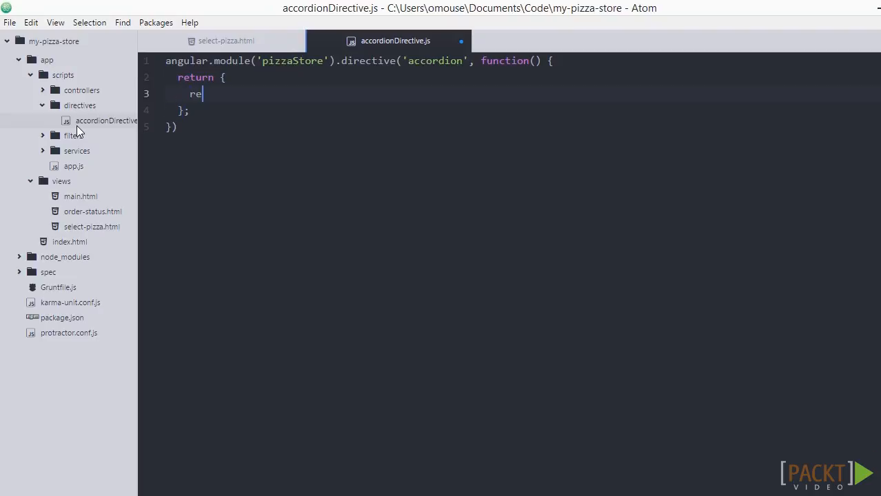
text(strict: 'E',)
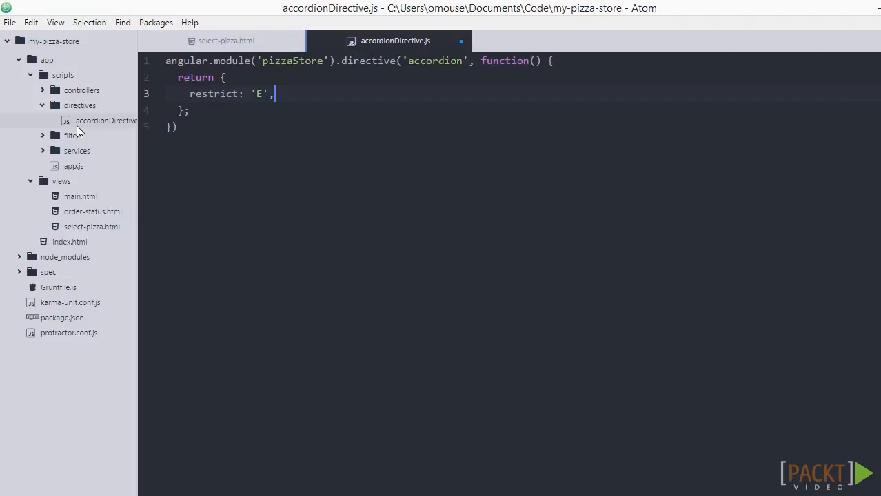
text(transclude:)
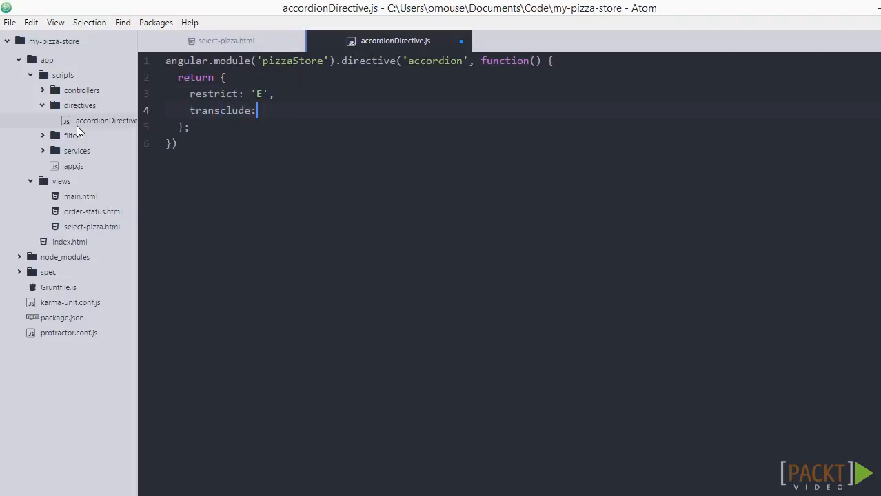
text(t)
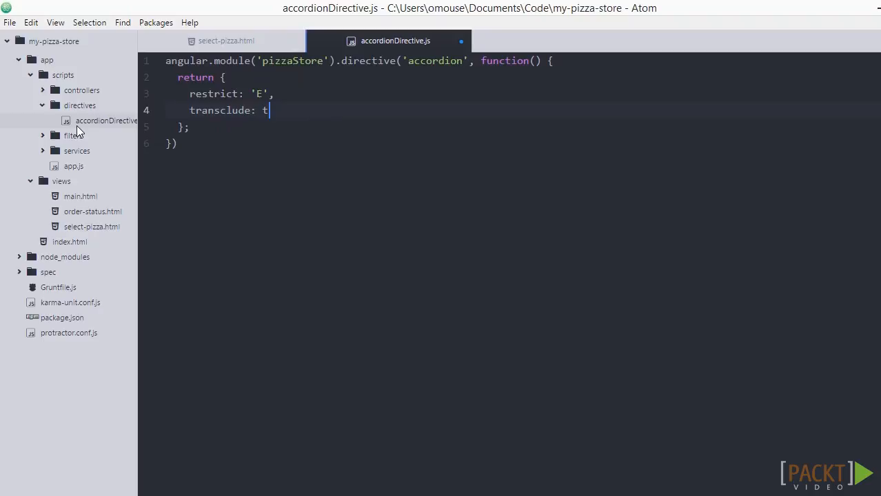
text(rue,)
text(scope: {},)
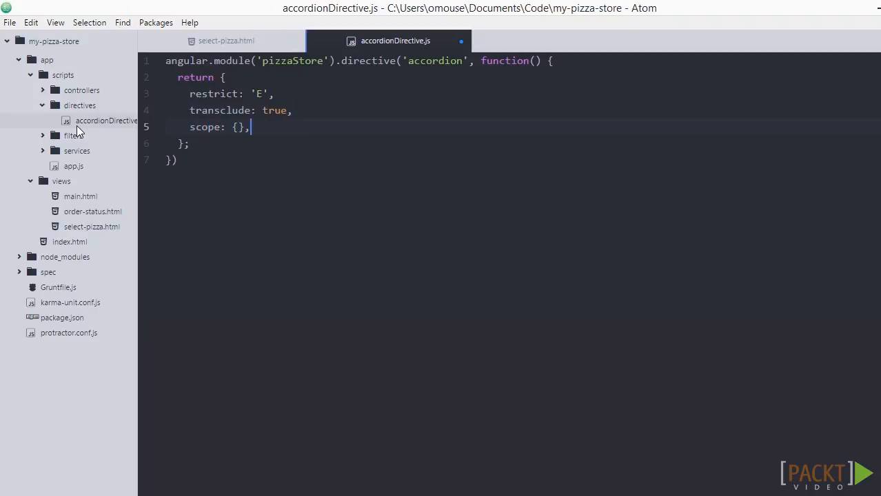
text(template)
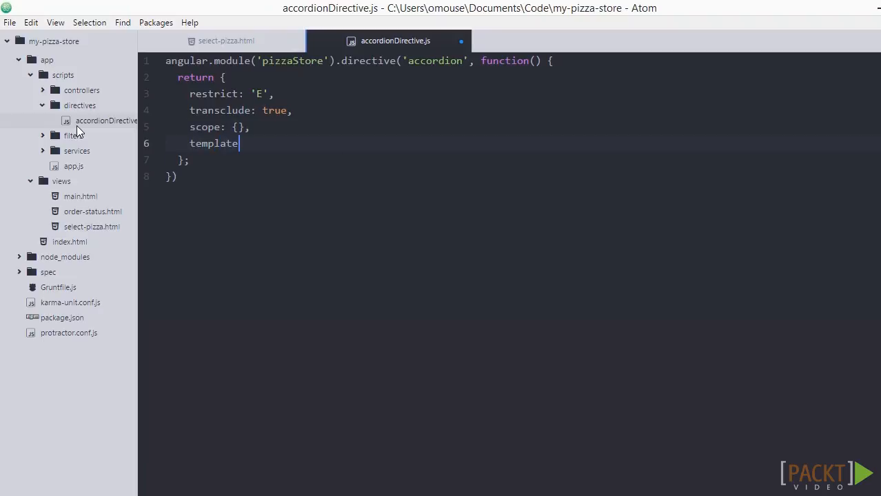
text(: '<div ng-trans)
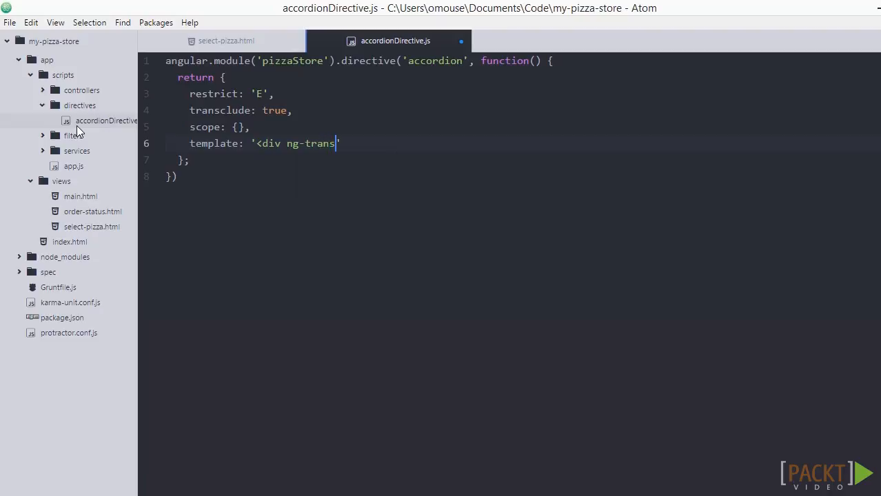
text(clude></div>)
text(link: function(sc)
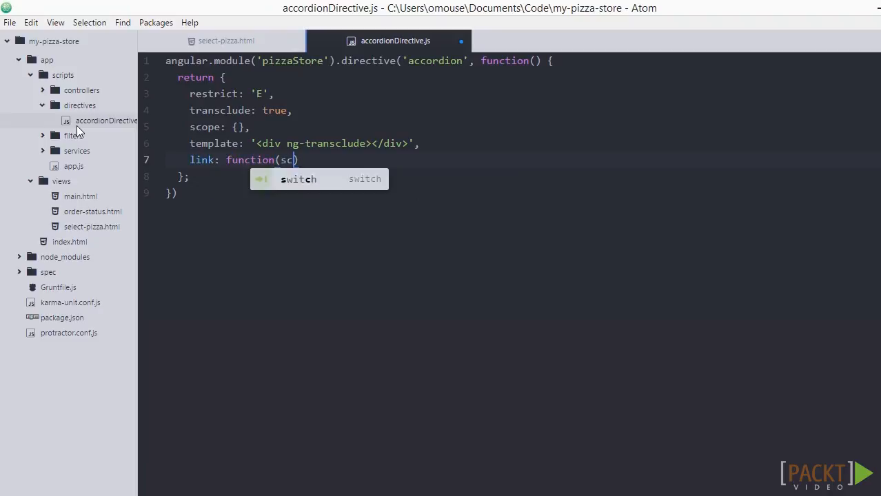
Step: Add link(scope, element) hiding child divs via css('display') and an h2 click handler repeating it
text(ope, element))
text(element.ch)
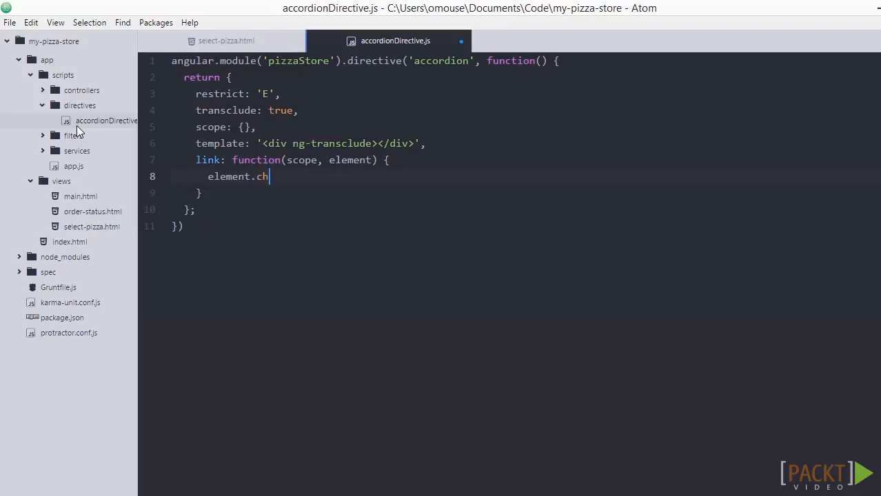
text(ildren())
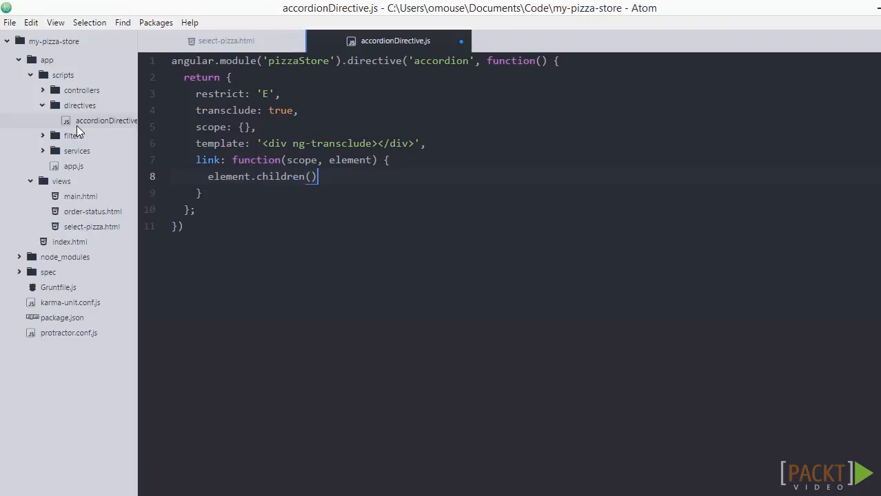
text(.find('div')
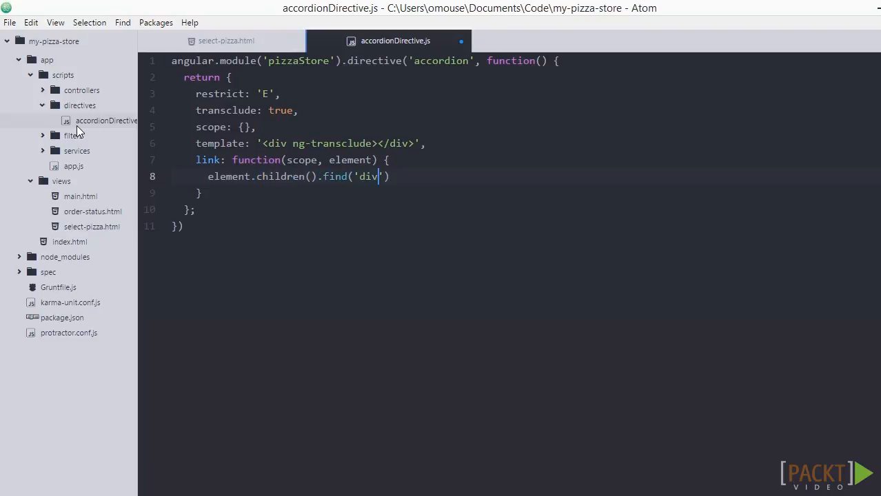
text(.c)
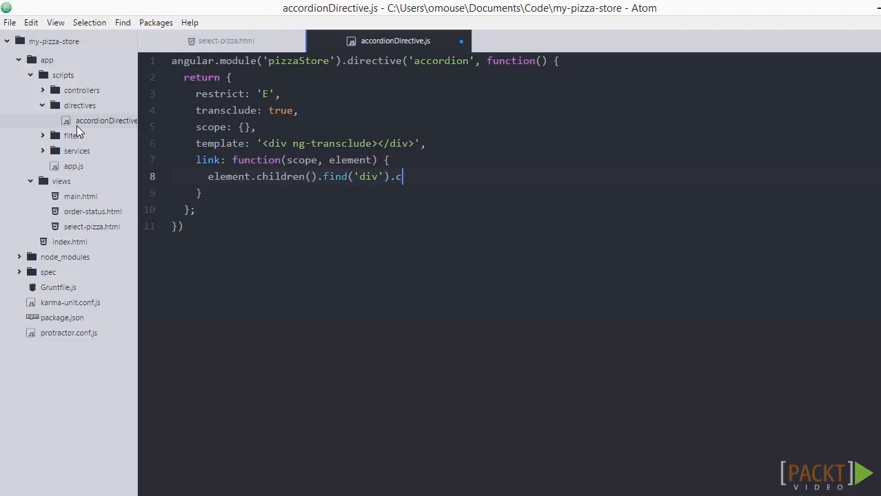
text(ss('display', 'none')
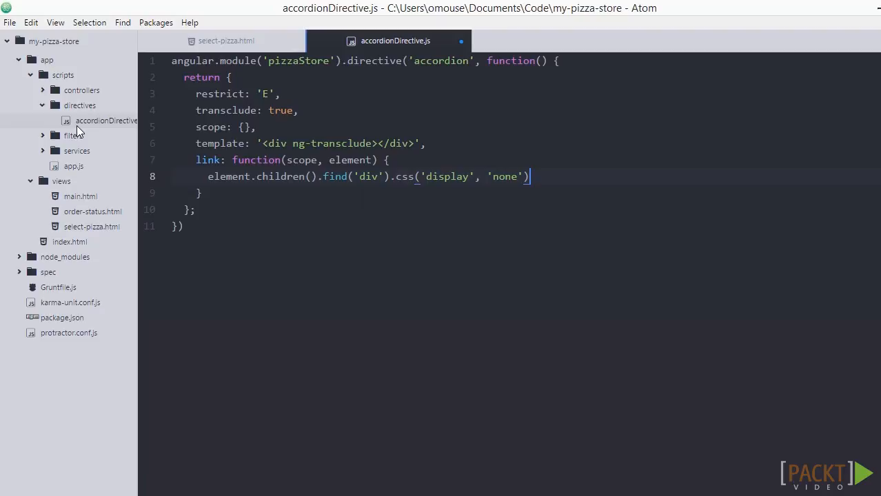
text(element.f)
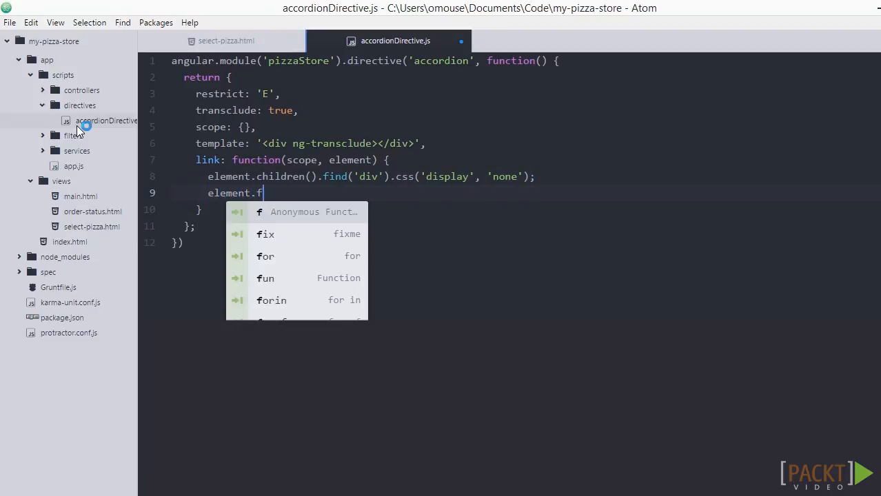
text(ind('h2').on('click', function(e)
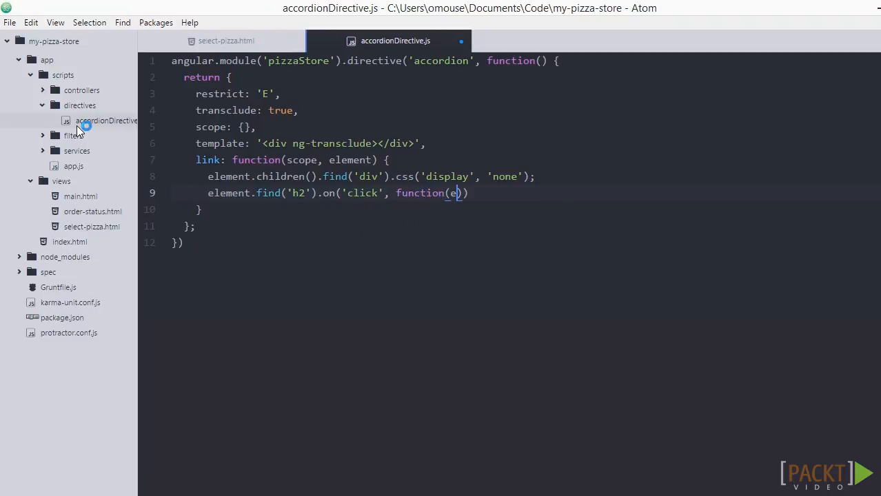
text(vent) {)
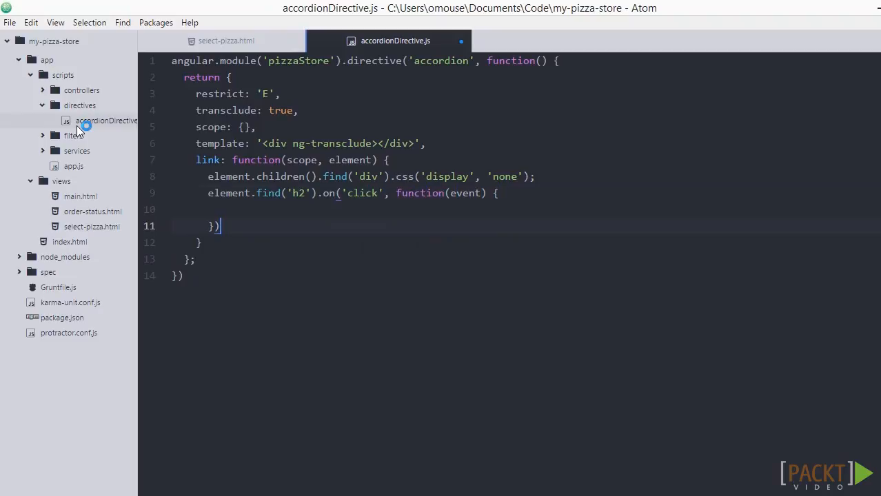
text(;)
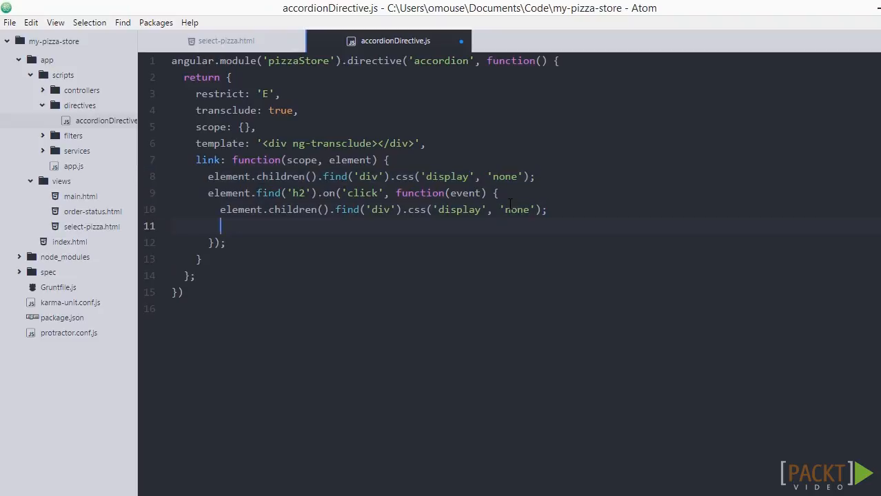
Step: In the click handler, set panel = angular.element(event.target).next() and its display to 'block'
text(var panel = angular.element(e)
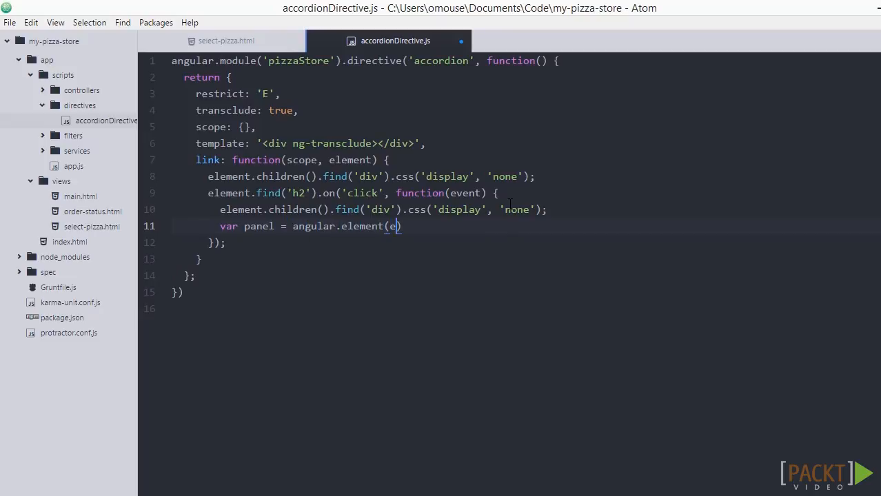
text(vent.target)
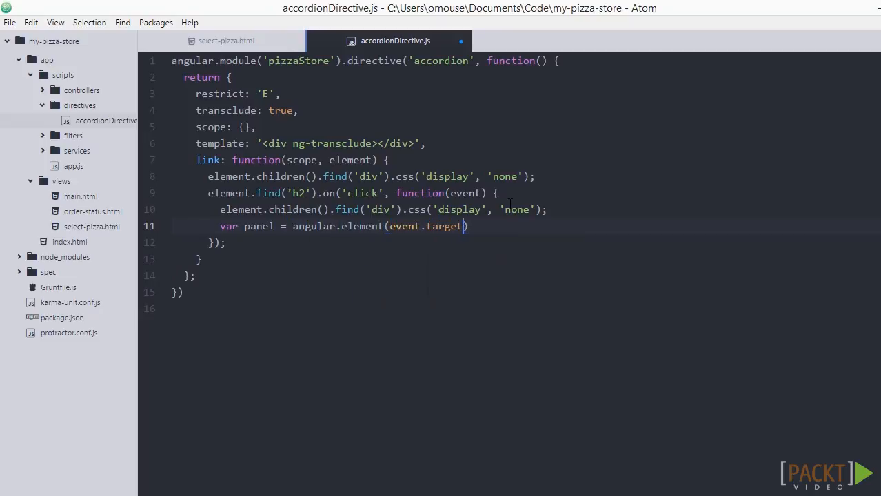
text(.next();)
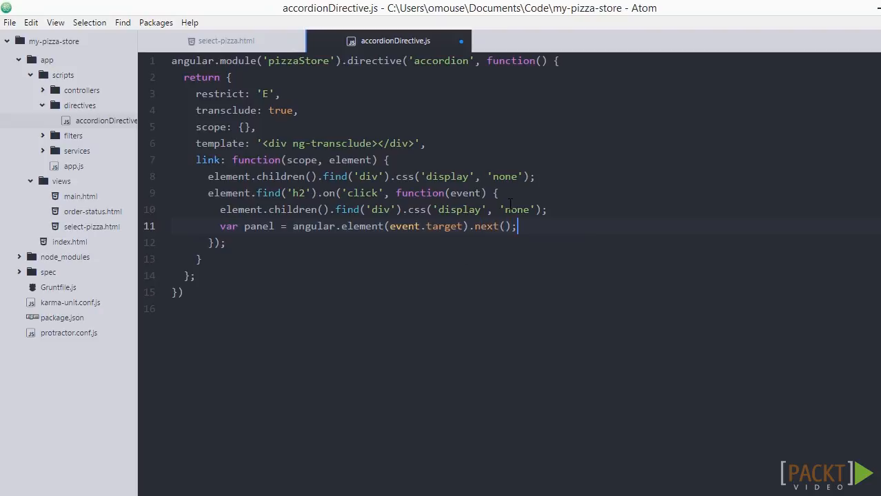
text(panel.)
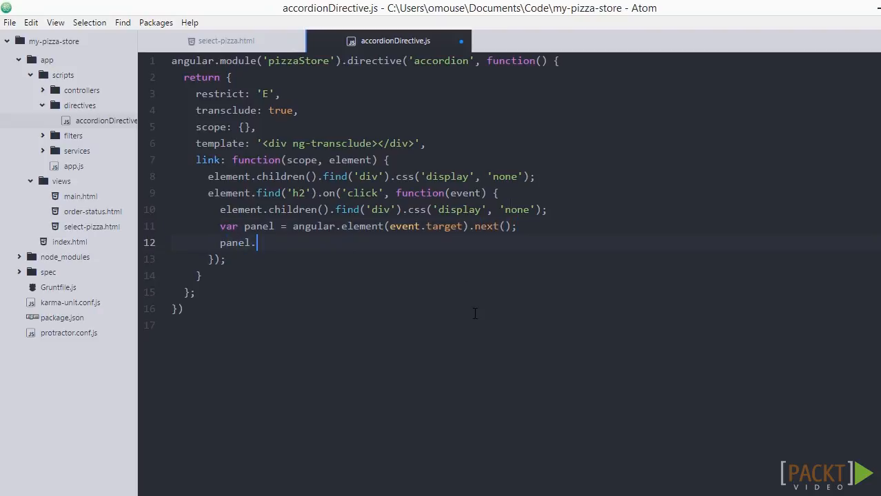
text(css('display'))
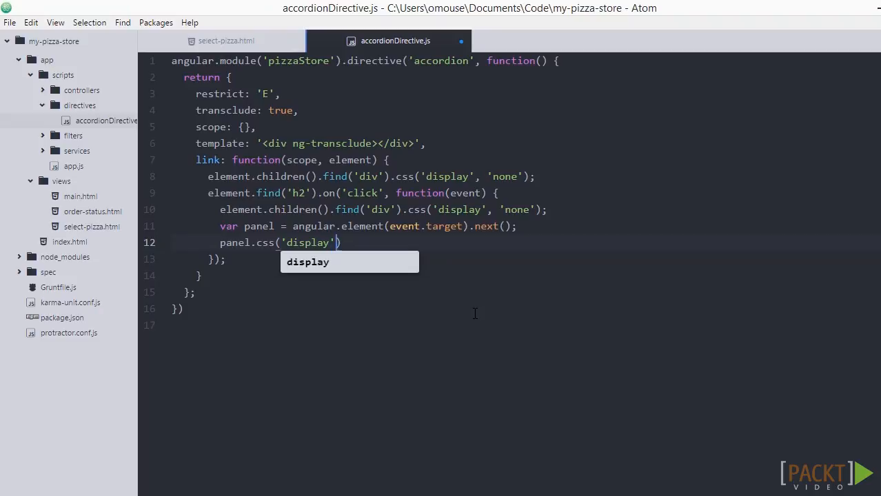
text(, 'block');)
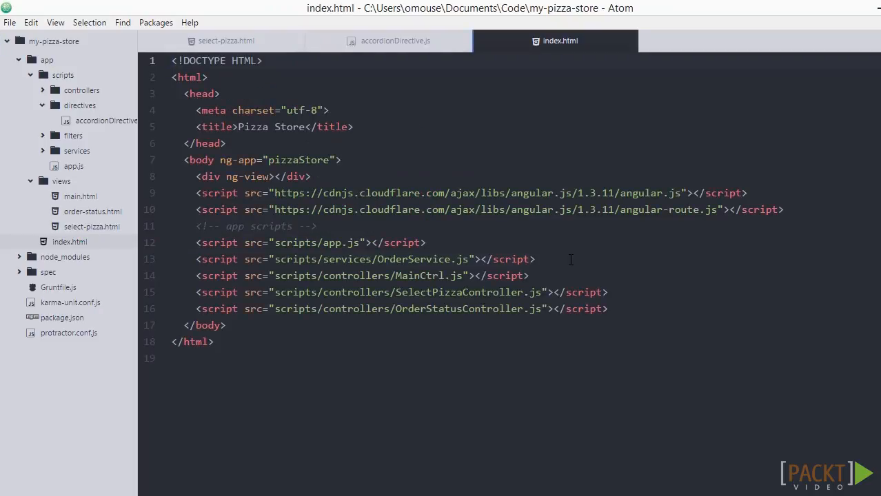
Step: Add a script tag for scripts/directives/accordionDirective.js in index.html
text(<script)
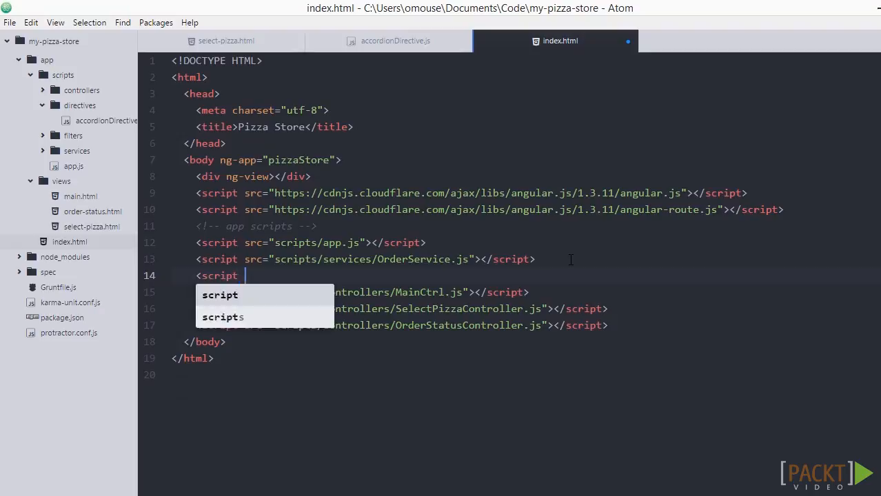
text(src="scripts/)
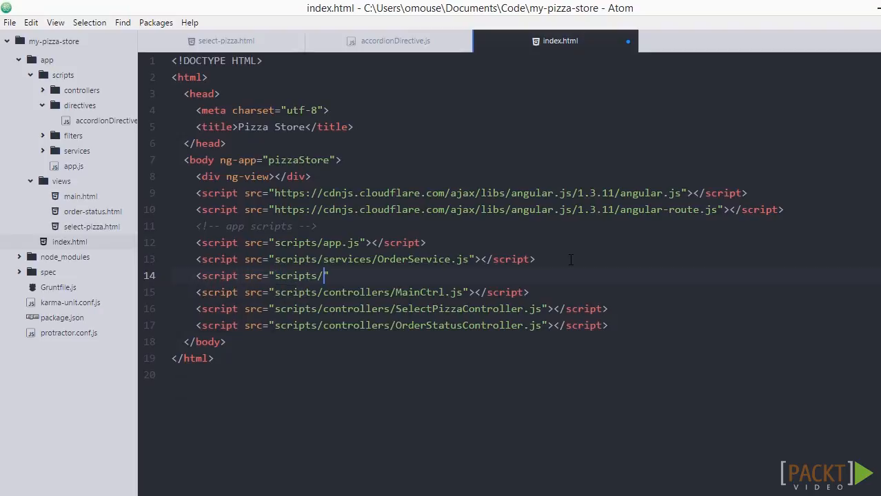
text(directives/)
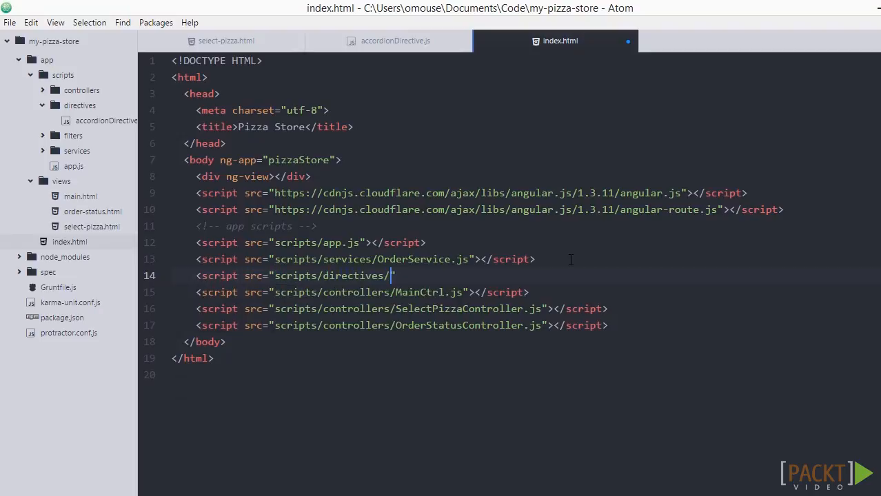
text(accordionDirective.js")
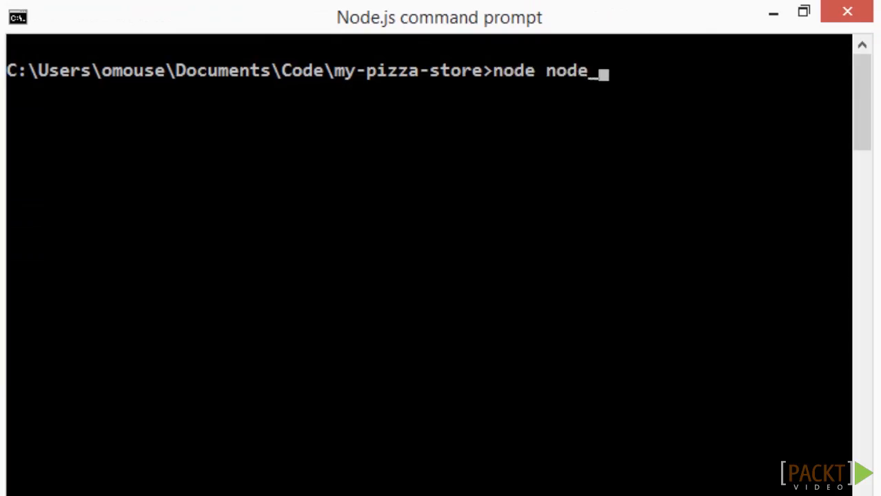
Step: Run node node_modules/angular-dev-server from the project folder
text(_modules/angul)
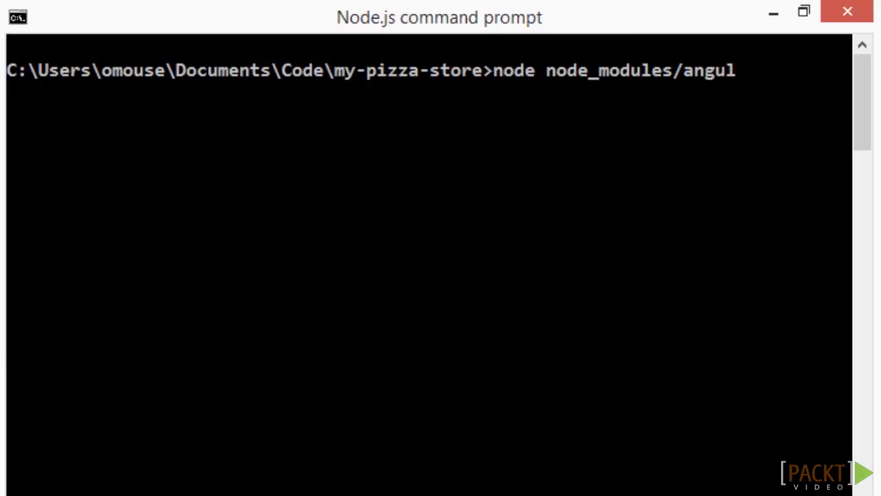
text(ar-dev-s)
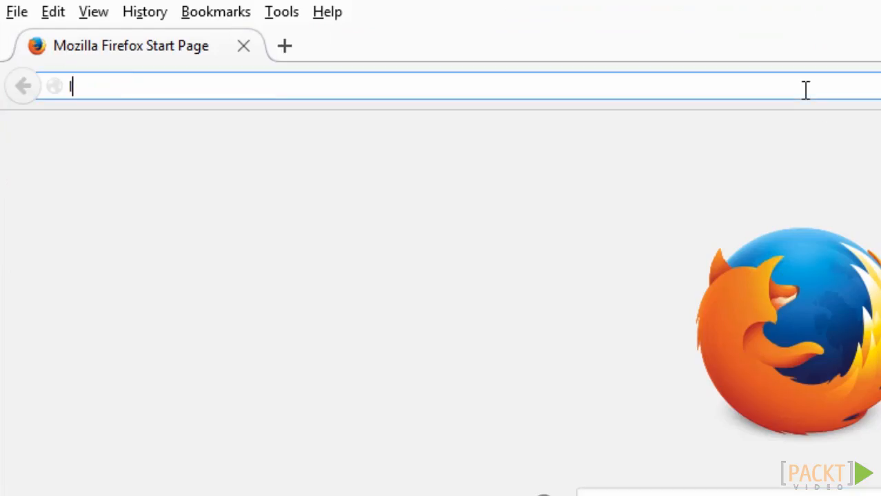
Step: Load the Pizza Store app at localhost:8787 in Firefox
text(localhost:8787/)
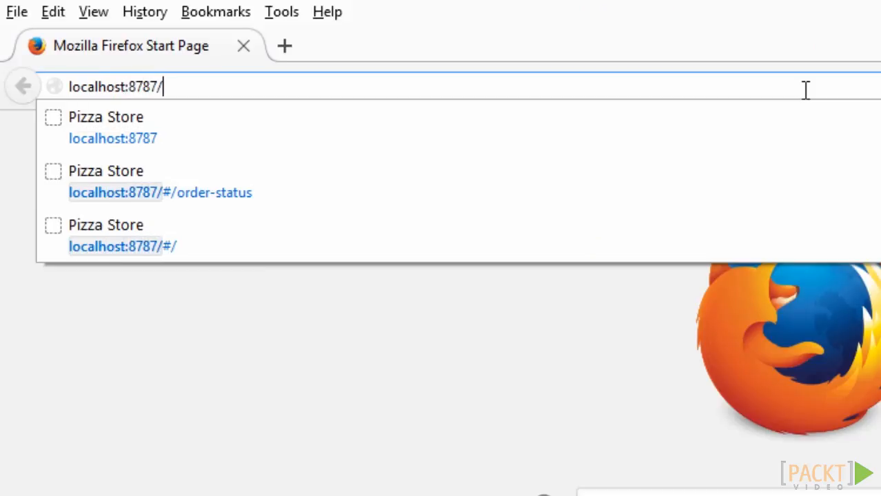
click(122, 246)
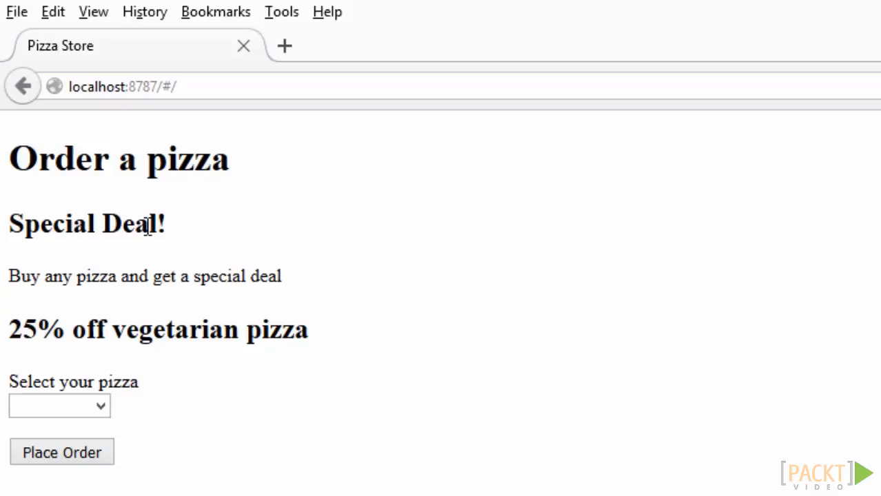
mouse_move(146, 234)
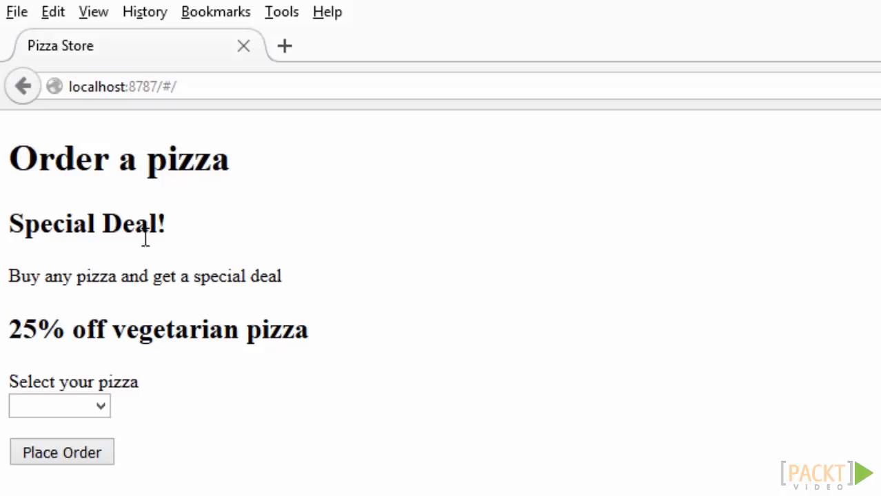
mouse_move(145, 255)
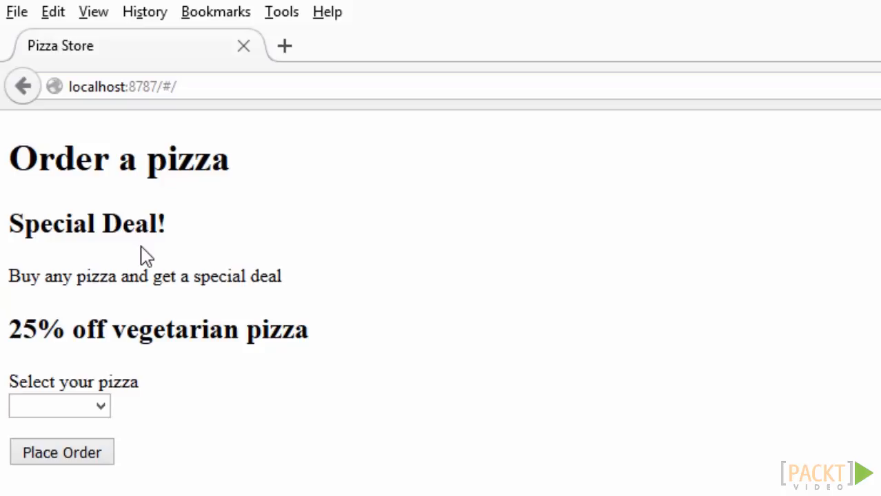